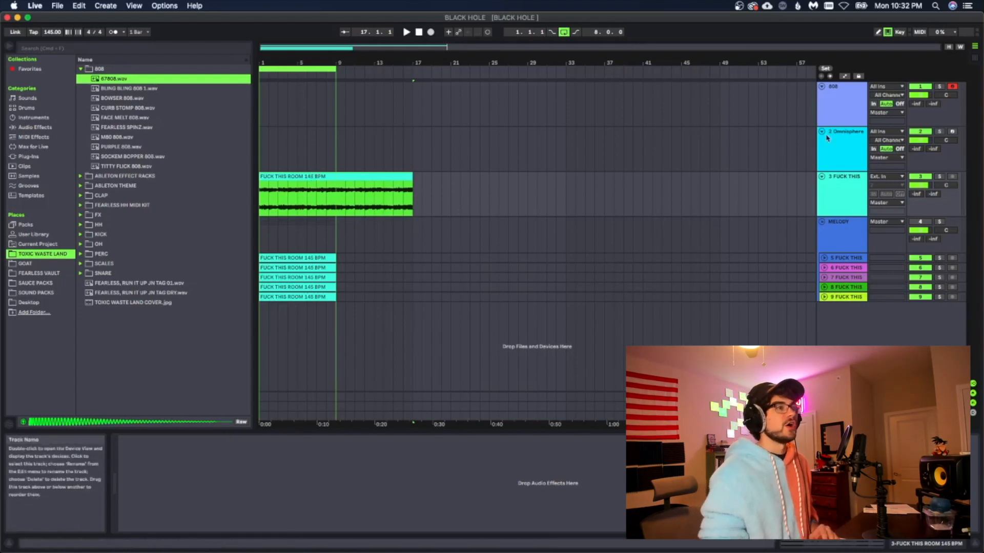
Paste the song's MIDI clip at bar 1 of the 808 track
left_click(841, 132)
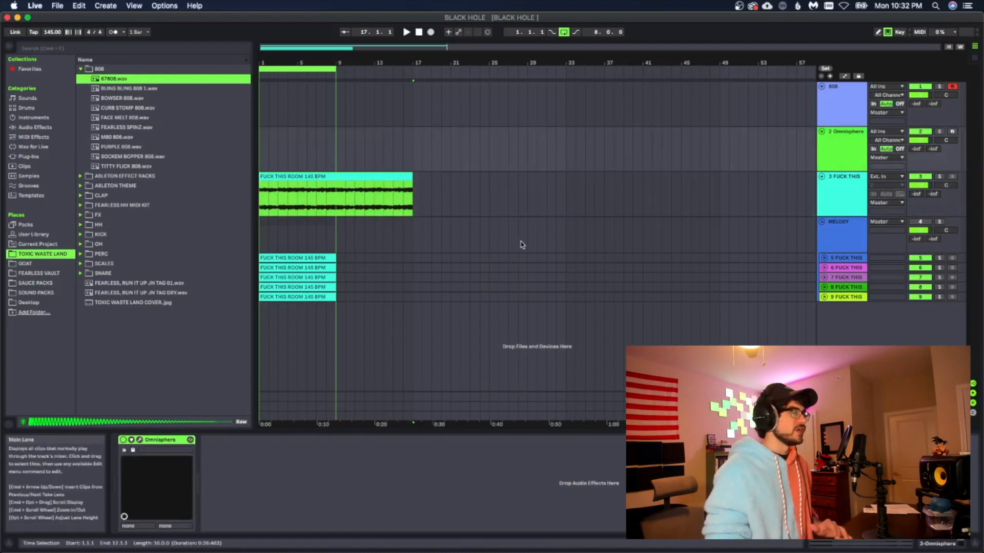
left_click(160, 439)
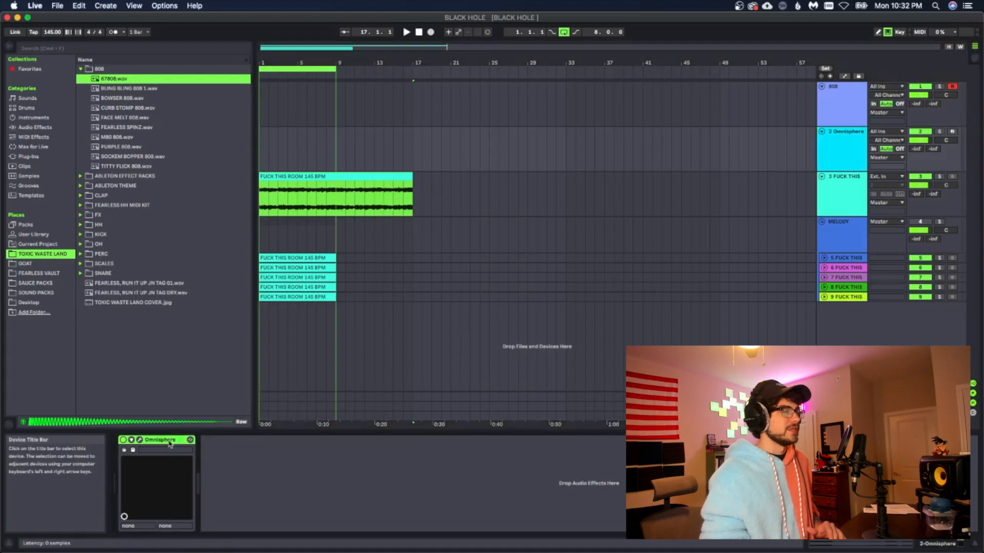
left_click(844, 140)
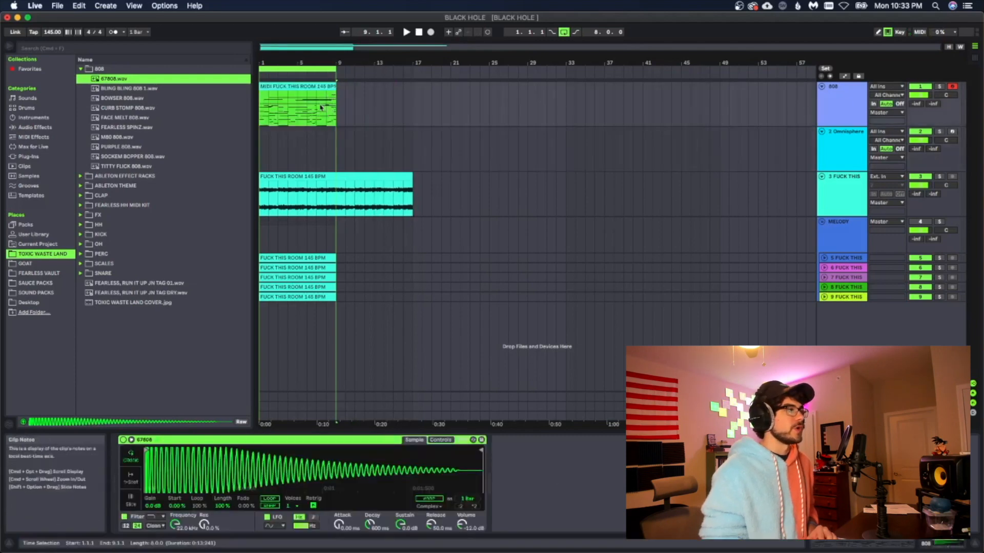
In the MIDI editor, delete the higher melody notes, keeping only the low bassline
double_click(297, 107)
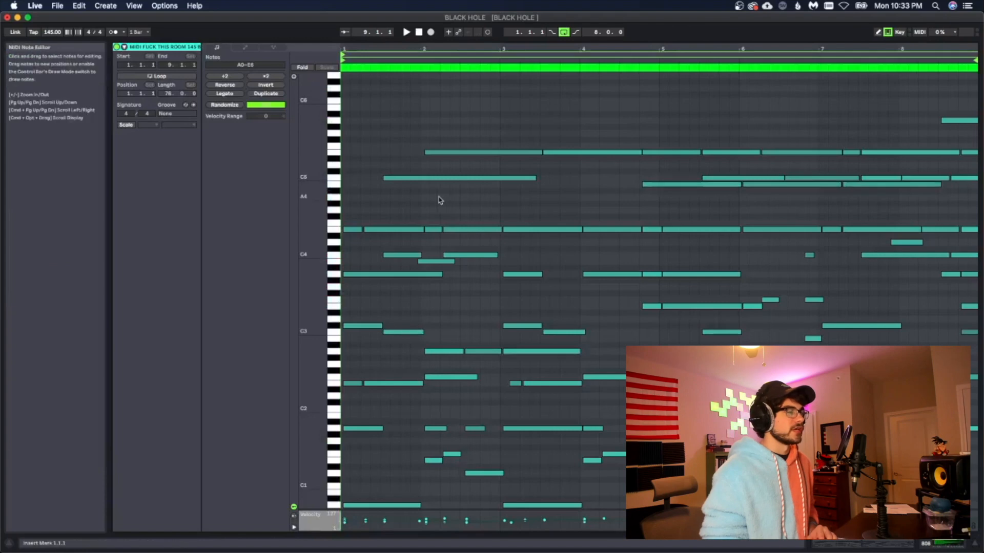
scroll("down", 3)
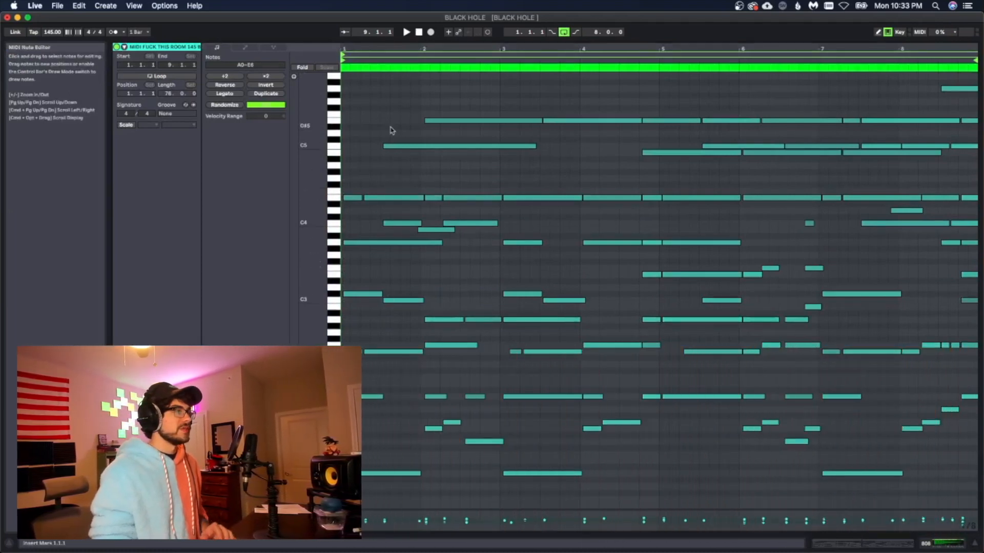
left_click_drag(366, 101, 891, 370)
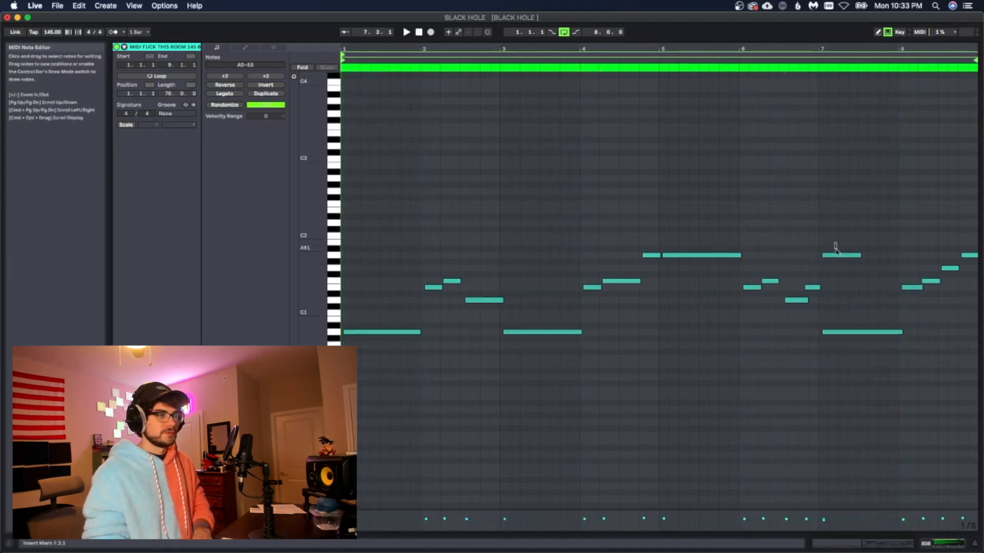
left_click(842, 256)
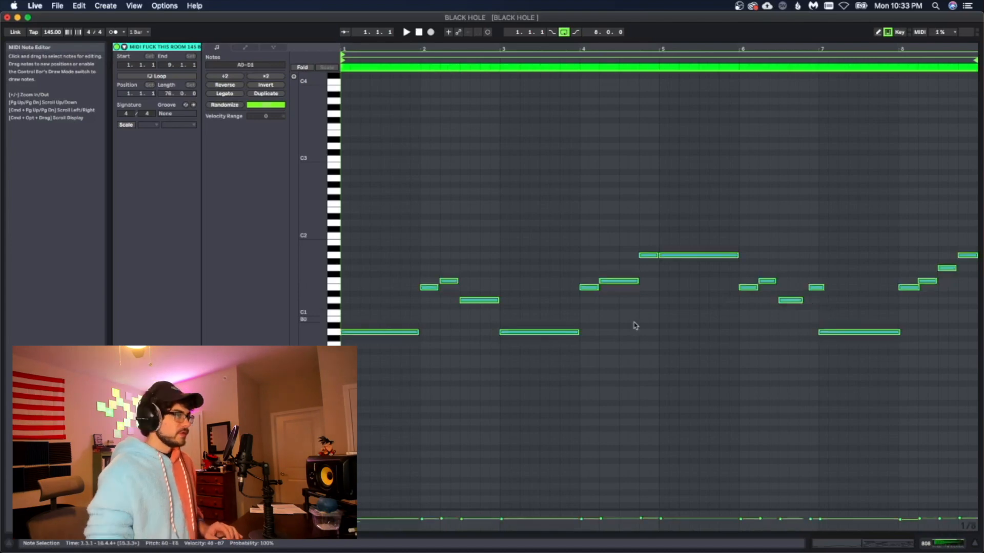
Select the remaining A1–A2 bass notes, deactivate them, and return to Arrangement View
left_click(224, 93)
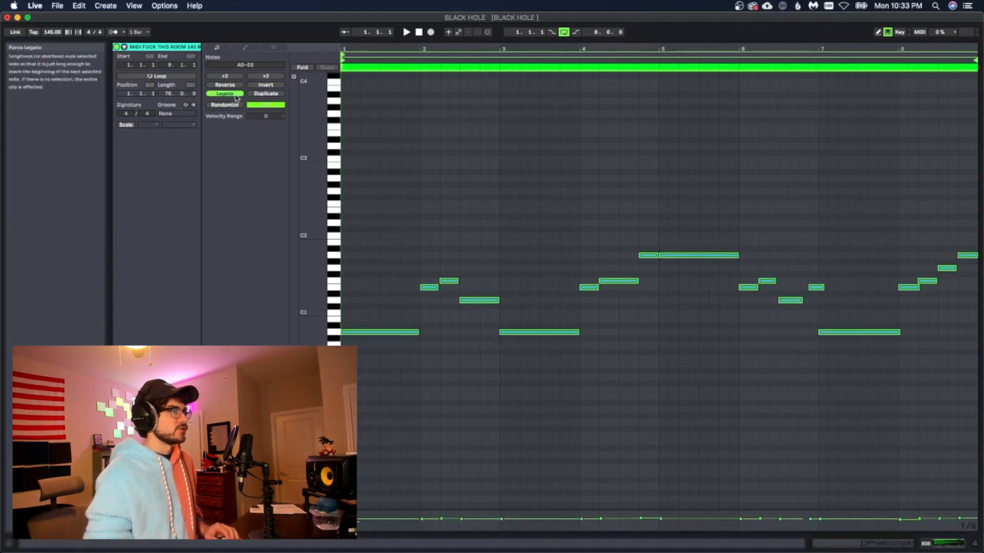
left_click_drag(372, 215, 937, 375)
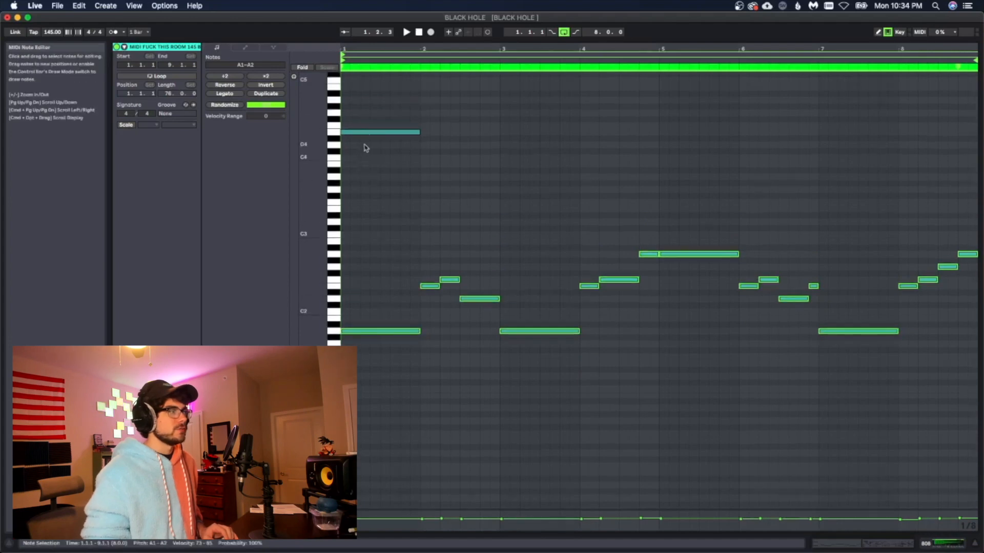
left_click_drag(374, 210, 815, 344)
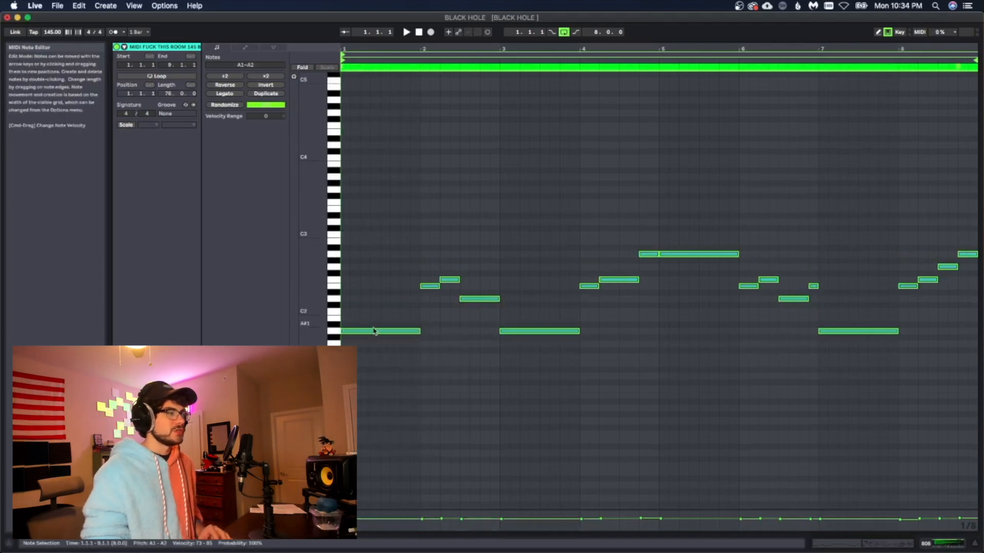
mouse_move(472, 327)
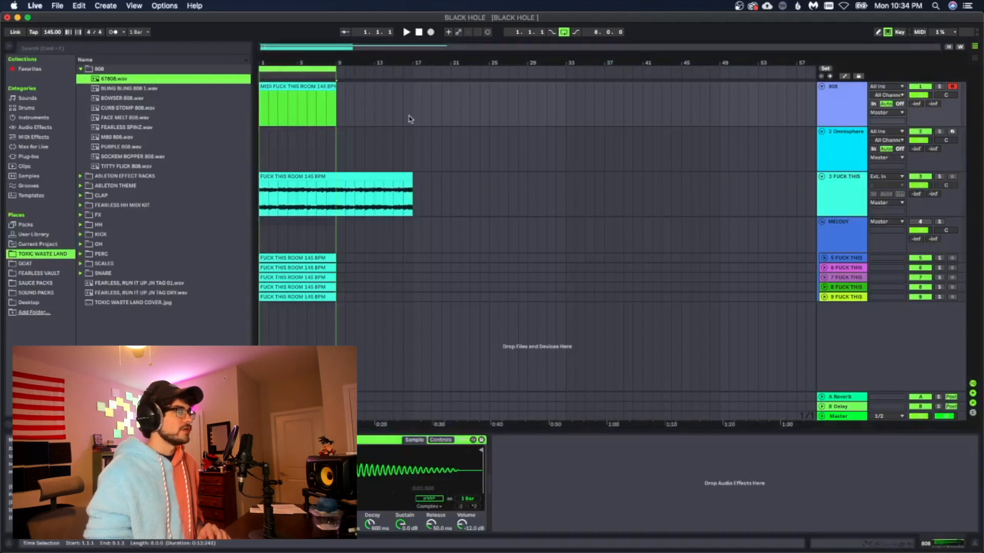
Delete the third audio track containing the full-song sample clip
left_click(406, 32)
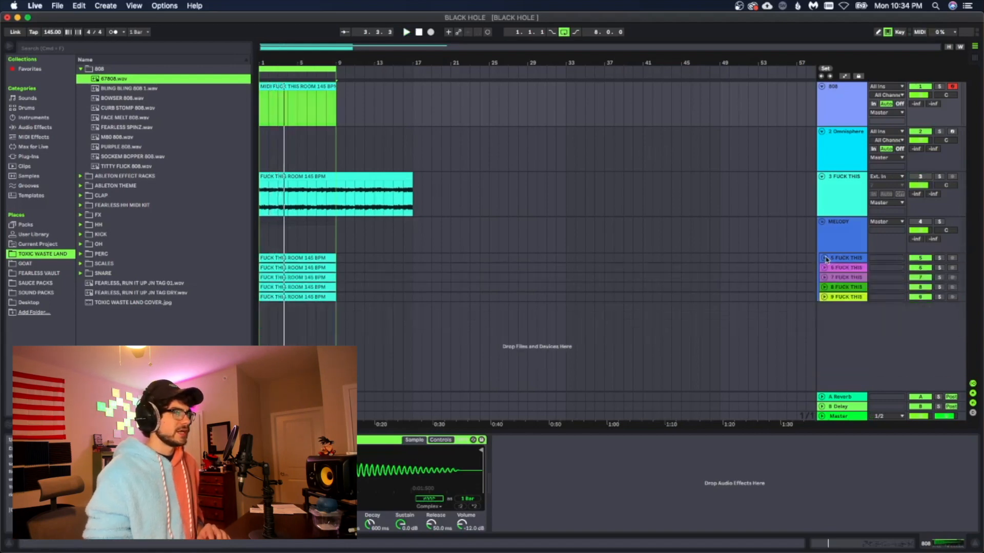
left_click(844, 296)
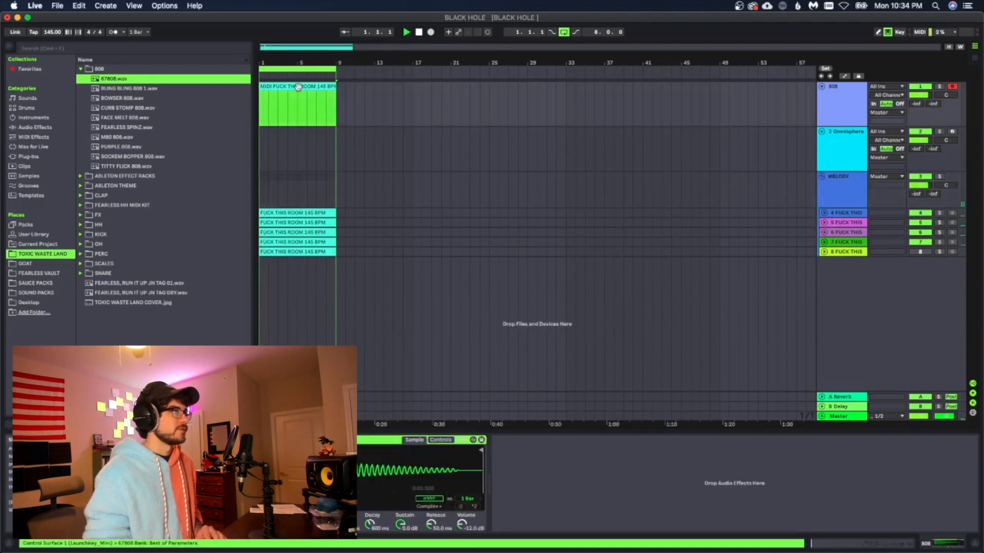
Draw a long A3 note at the start of the 808 clip
double_click(297, 86)
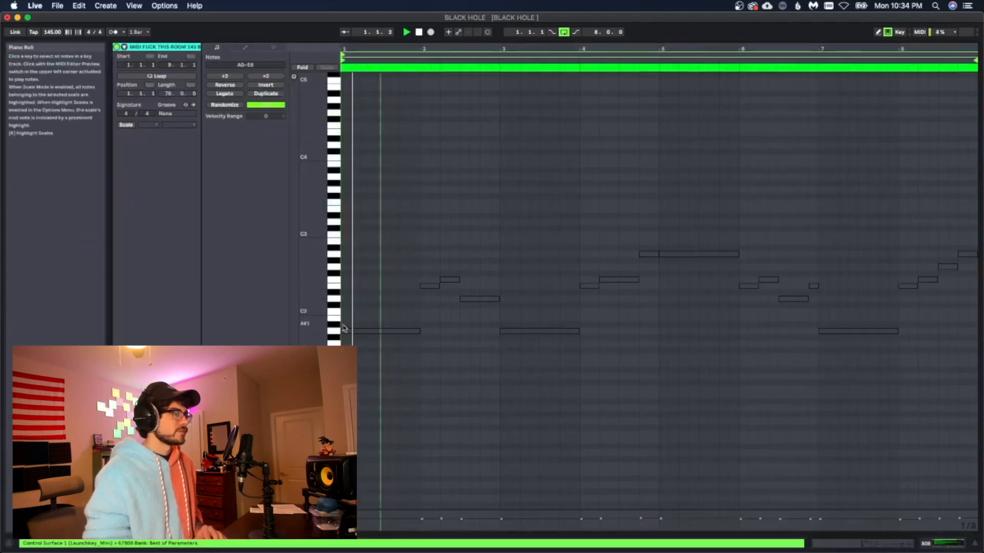
left_click(379, 331)
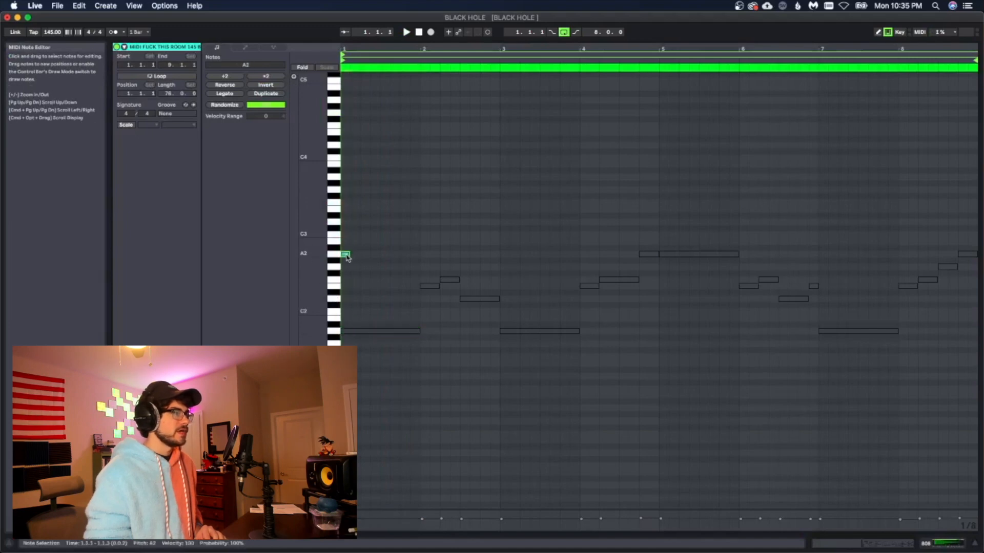
left_click_drag(346, 254, 381, 177)
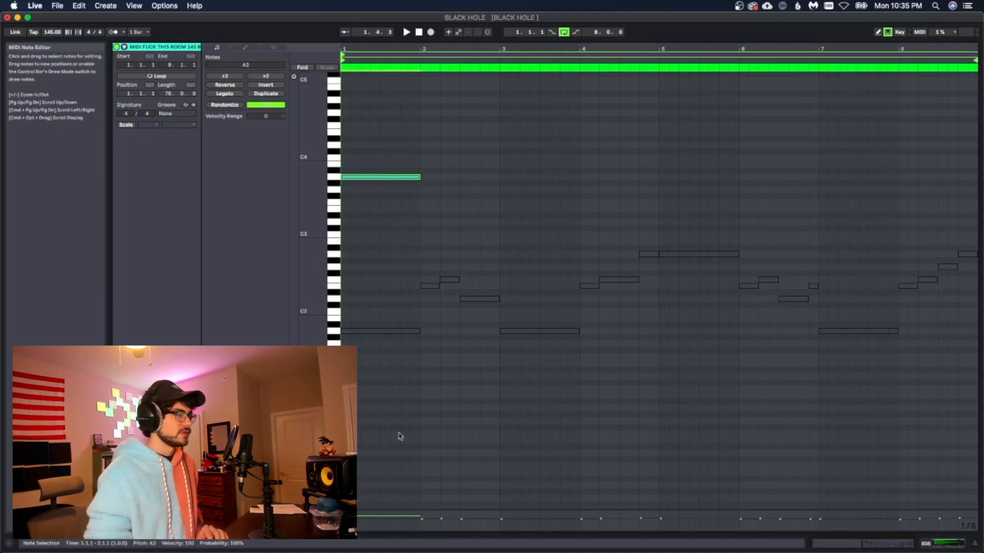
left_click(406, 32)
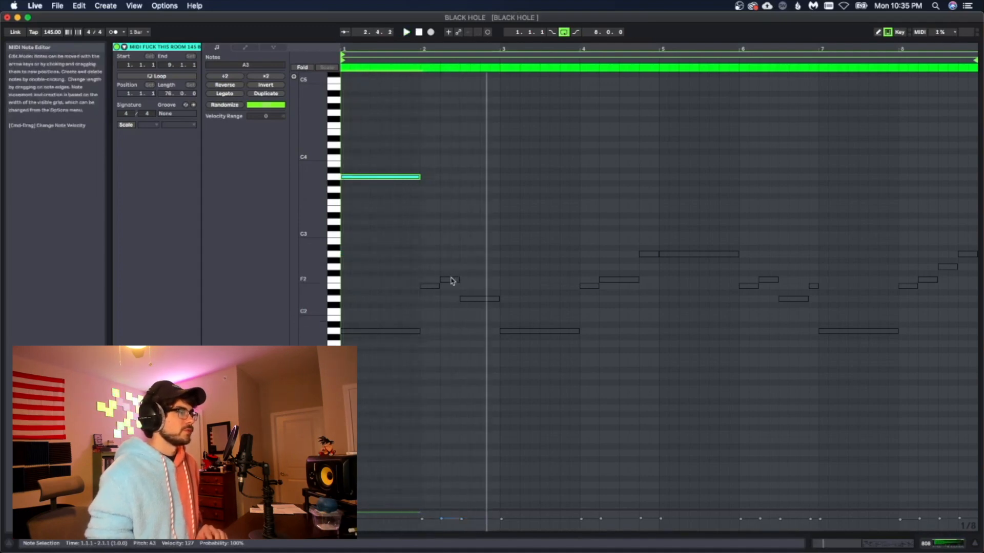
Add shorter F3 and D3 notes in bar 2, descending after the A3
left_click(449, 280)
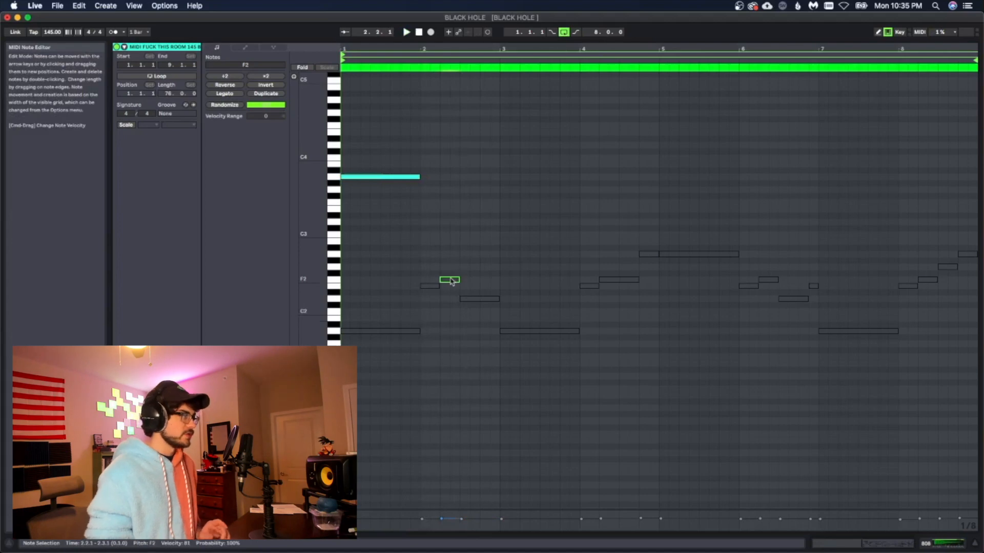
left_click_drag(450, 280, 450, 207)
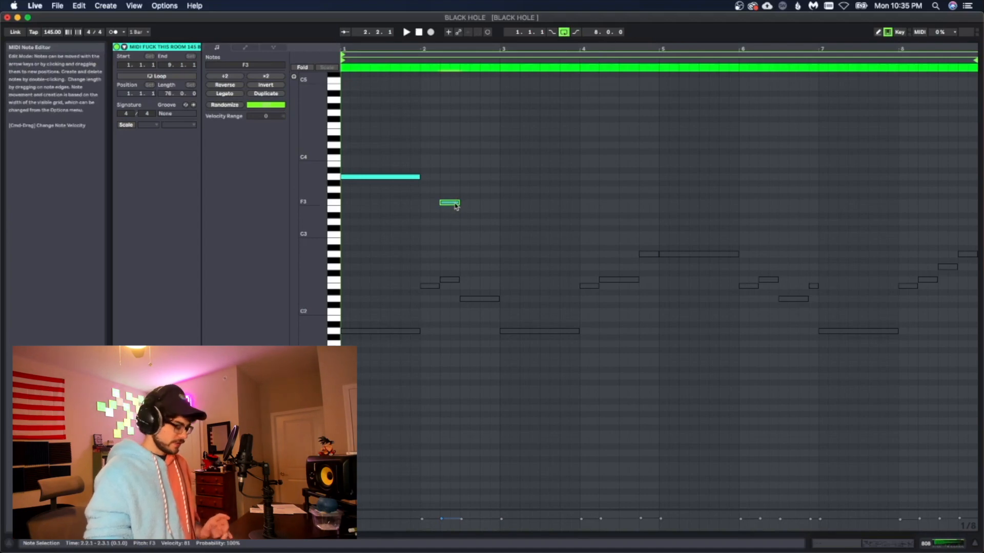
left_click_drag(449, 203, 458, 216)
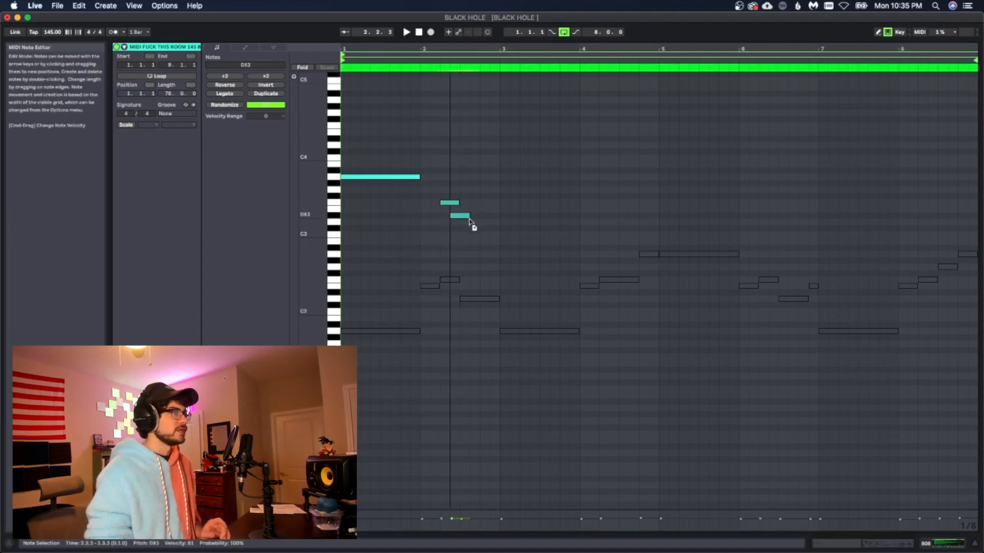
left_click_drag(461, 216, 469, 221)
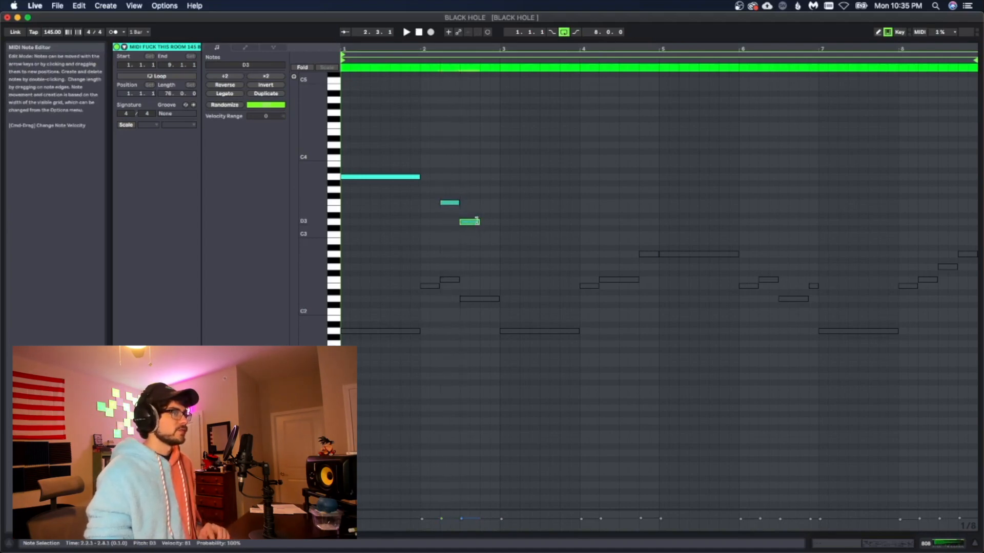
left_click(406, 31)
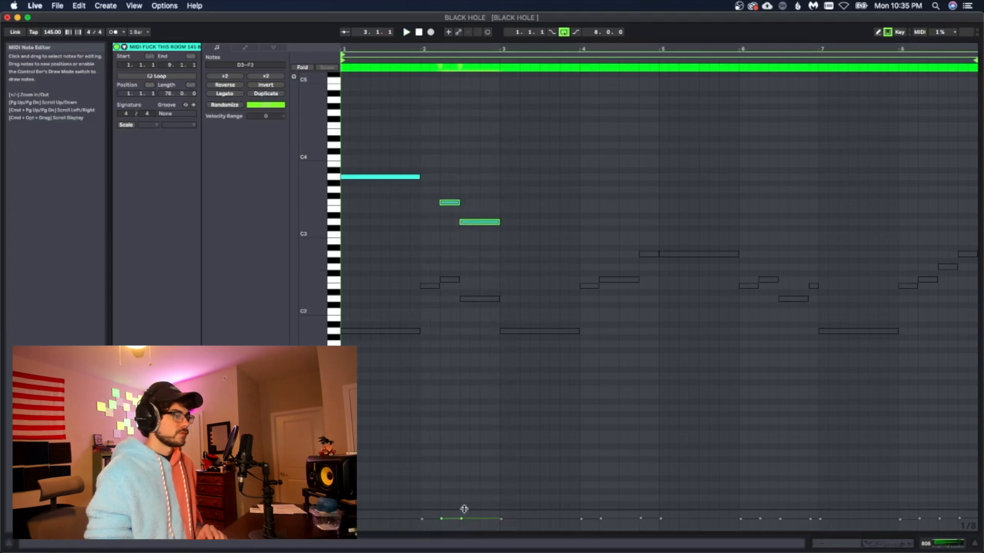
left_click(480, 222)
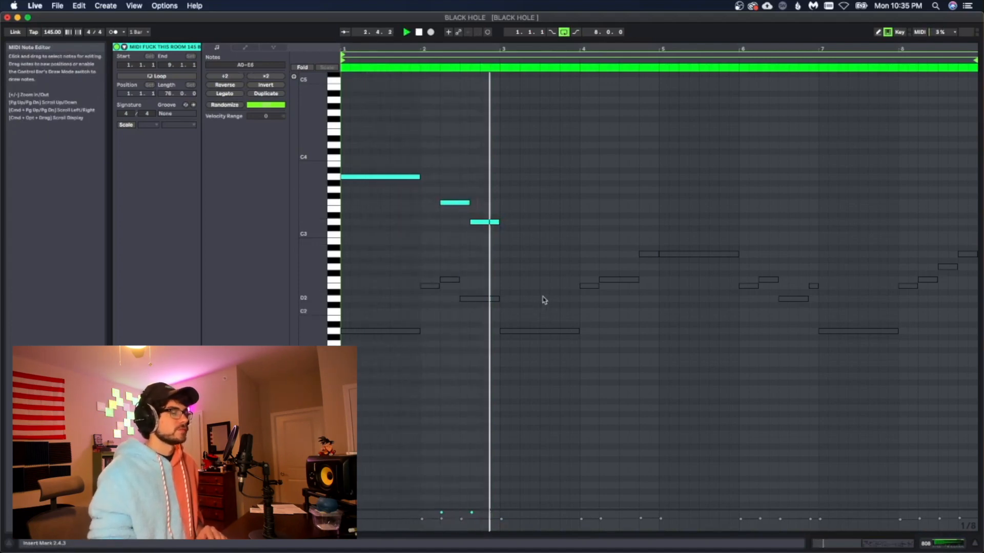
Fill the 808 notes through bar 8 and finish with a G3 note
left_click(380, 177)
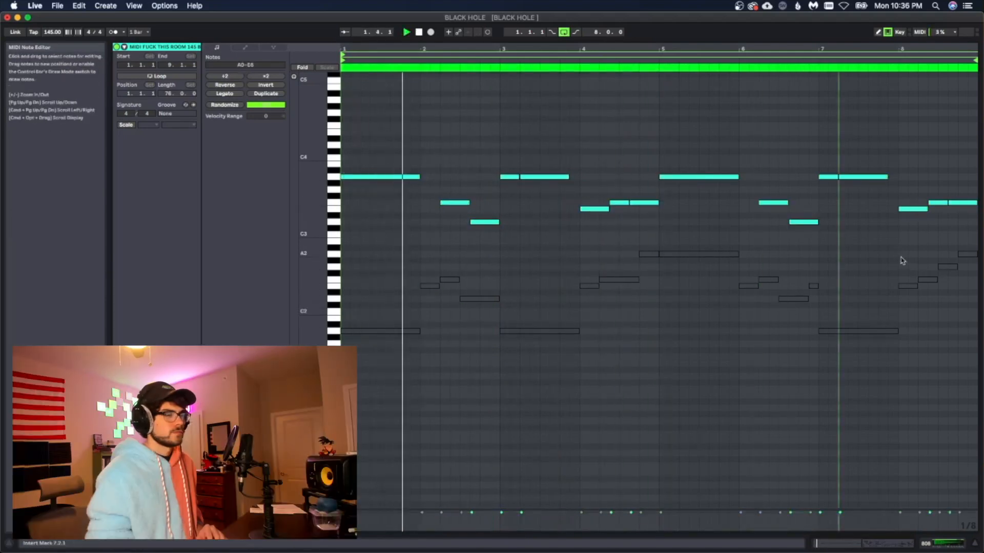
left_click(947, 266)
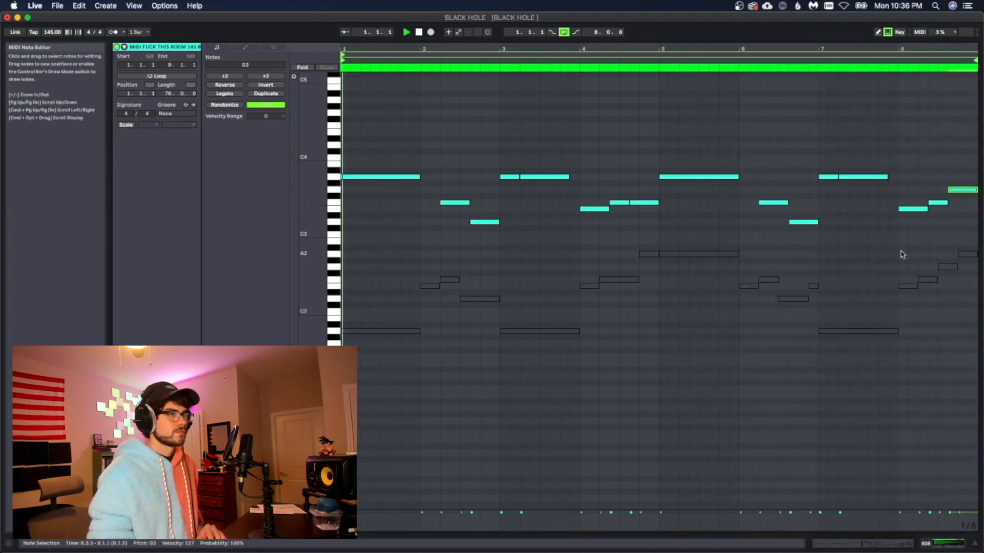
left_click(406, 32)
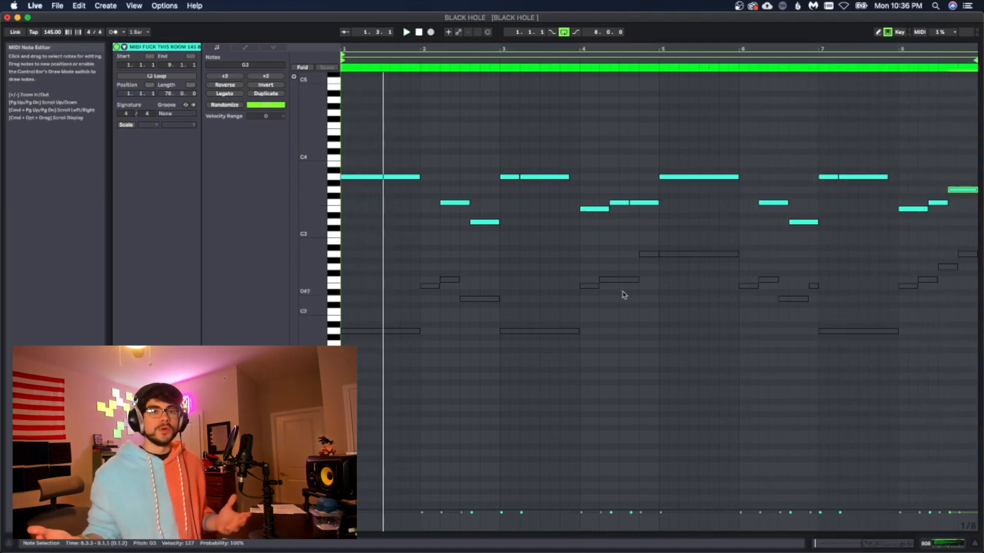